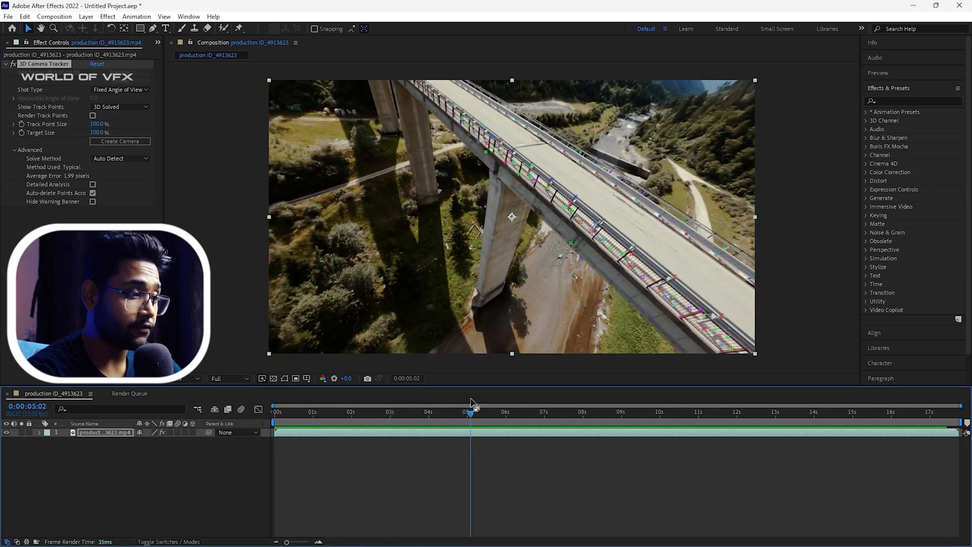
Step: Scrub through the shot and settle on the frame around 9 seconds to pick riverbed track points
left_click(601, 325)
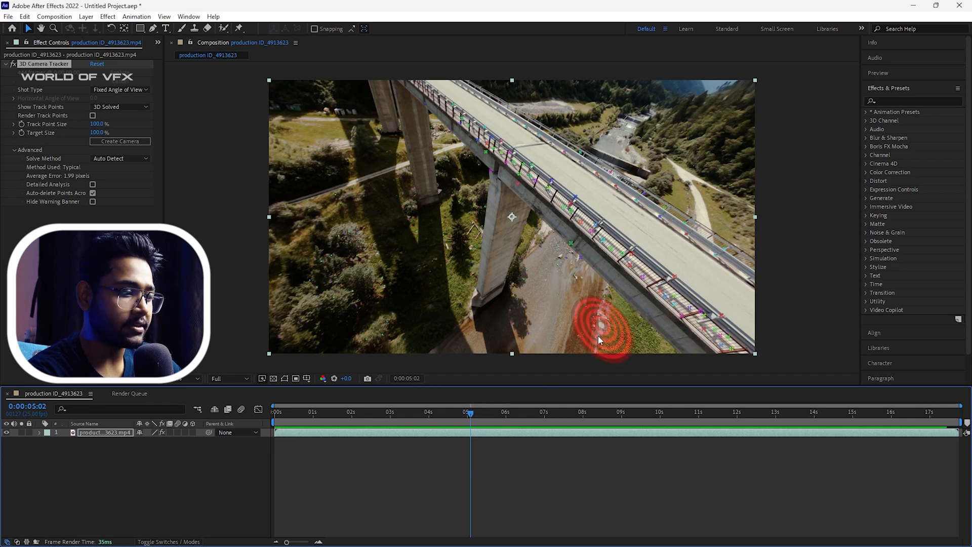
left_click(665, 412)
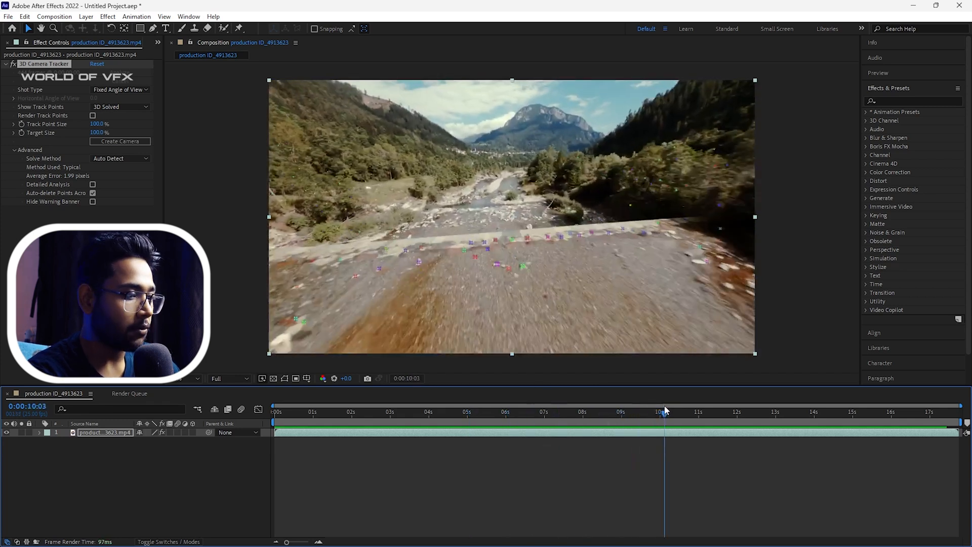
left_click(379, 412)
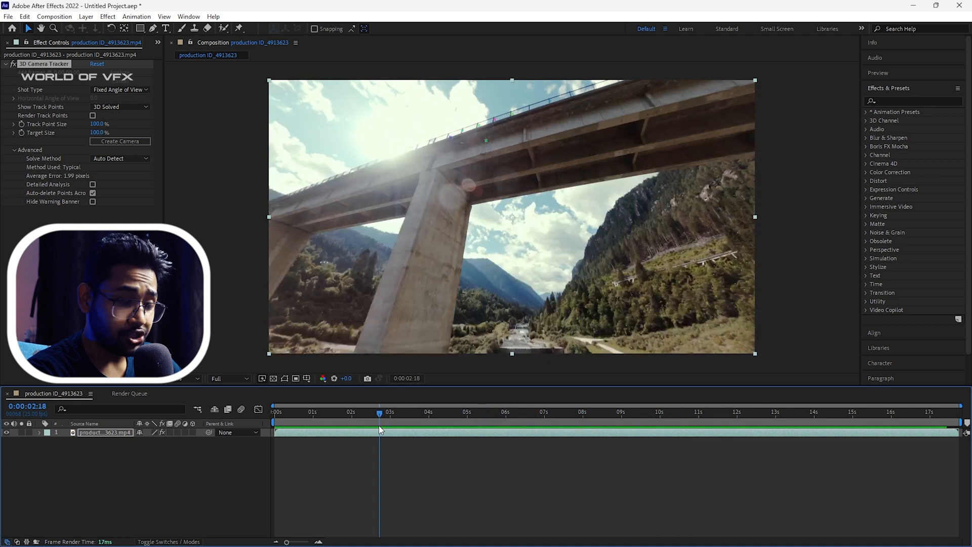
mouse_move(379, 431)
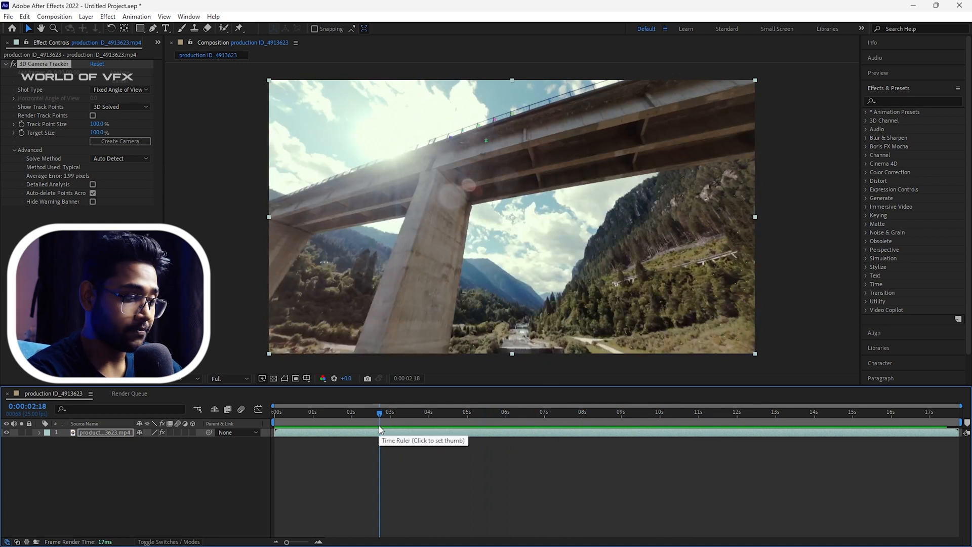
left_click(277, 412)
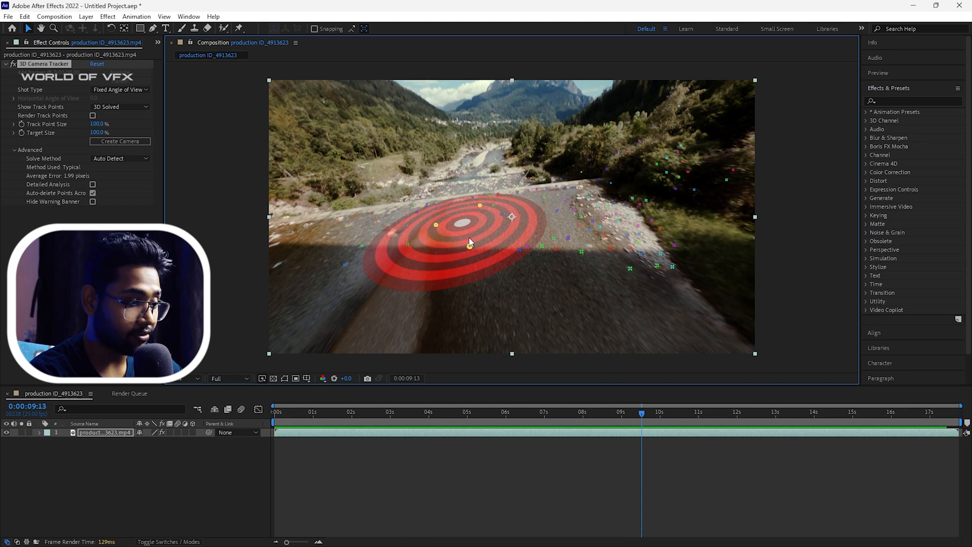
Step: Set Ground Plane and Origin from the selected riverbed track points
right_click(470, 242)
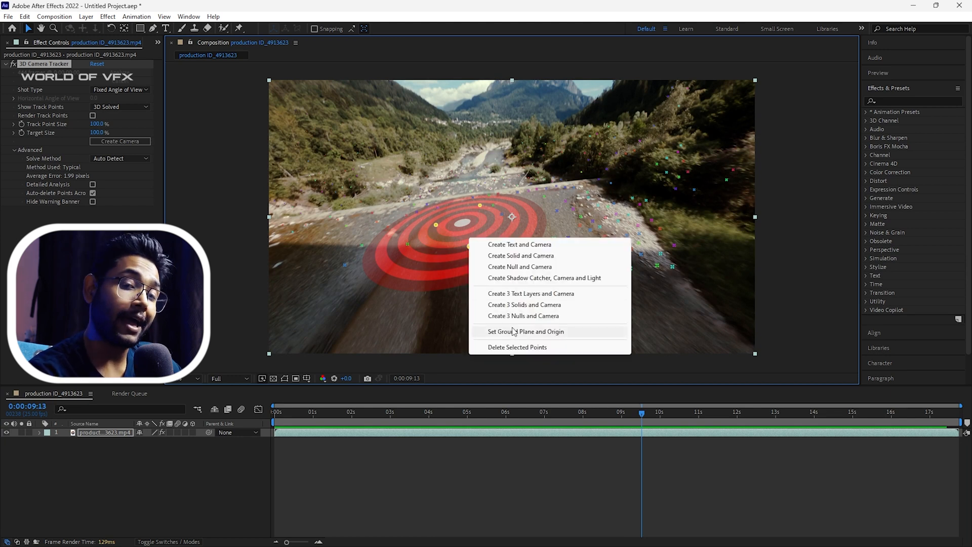
left_click(512, 332)
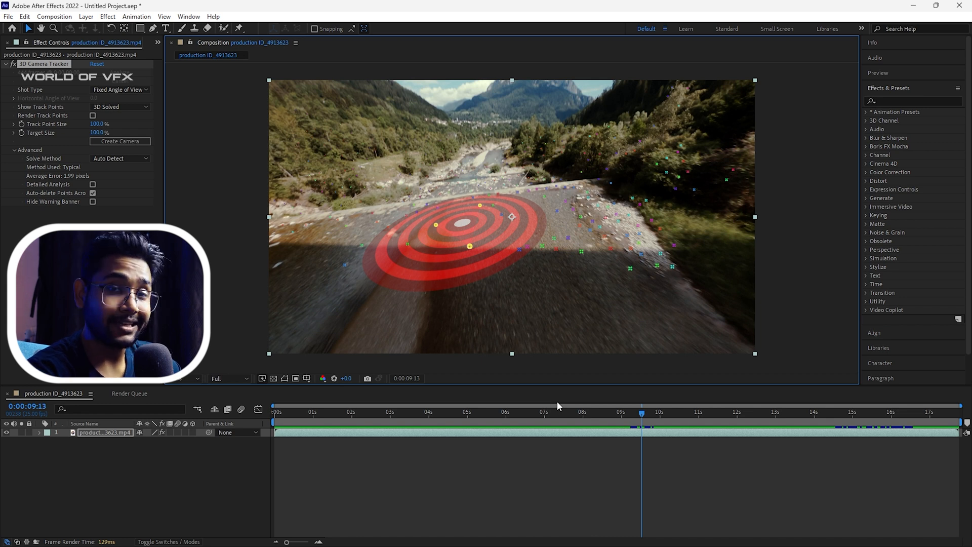
Step: Create a tracked solid and 3D camera from the points, then scrub to check the solids stick
right_click(513, 217)
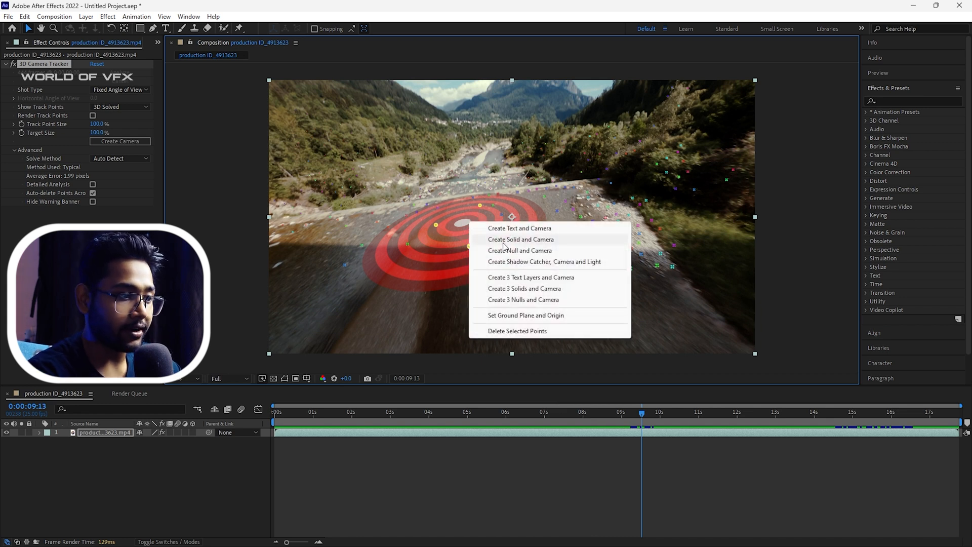
left_click(520, 239)
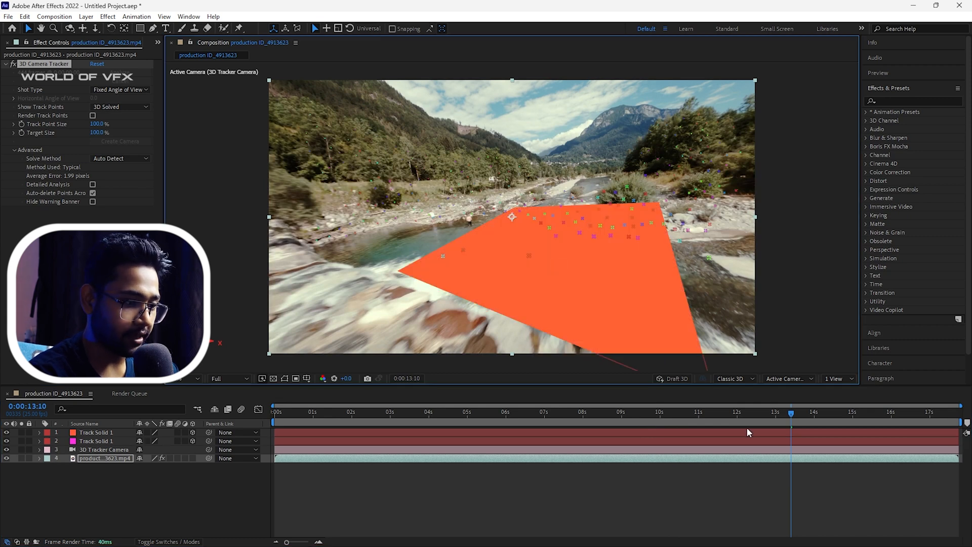
left_click(419, 412)
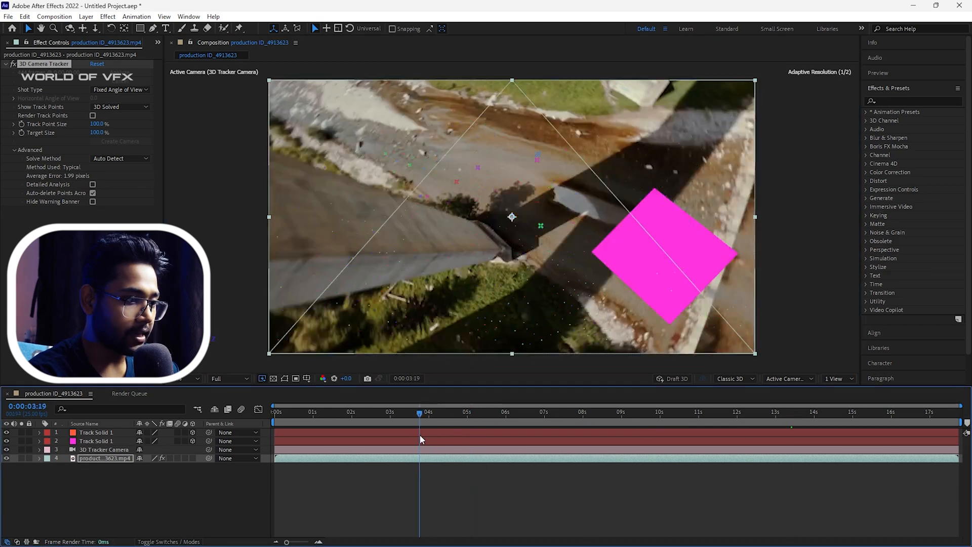
left_click(485, 412)
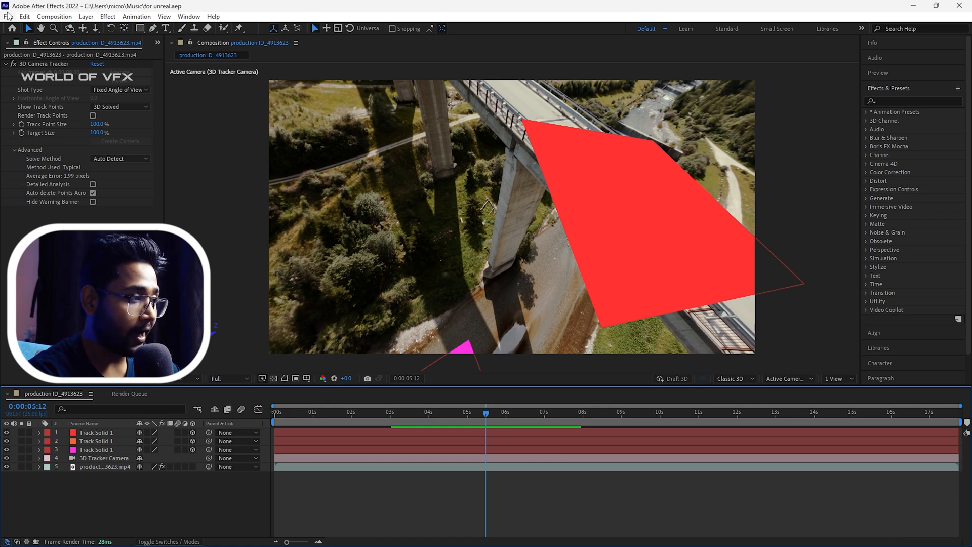
Step: Export the comp via the Maxon Cinema 4D Exporter, accept the 2D-layers warning, save to Music
left_click(8, 16)
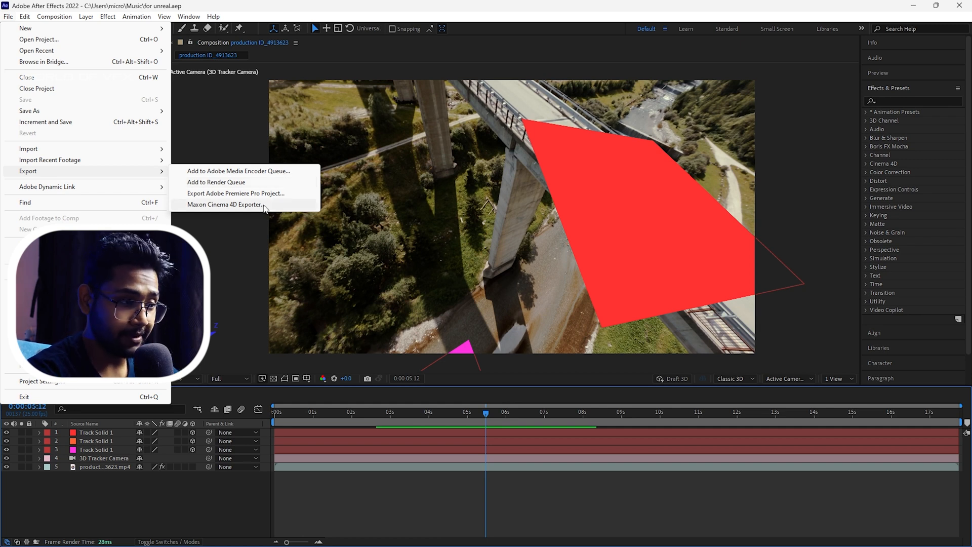
left_click(225, 205)
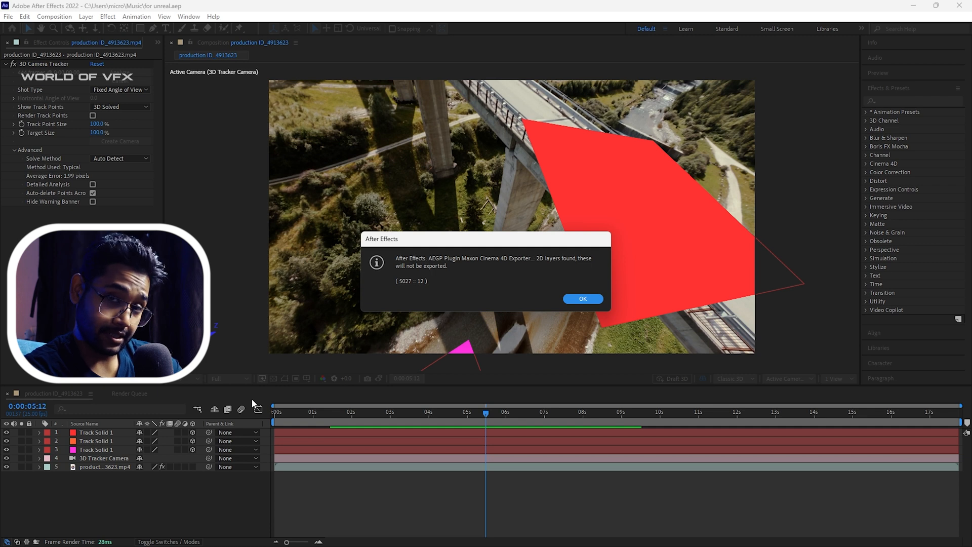
left_click(581, 297)
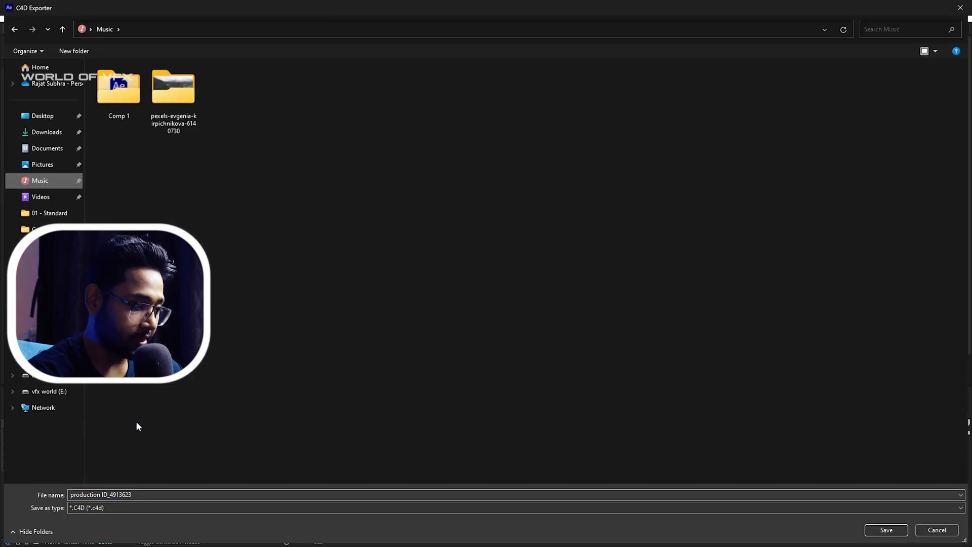
left_click(885, 529)
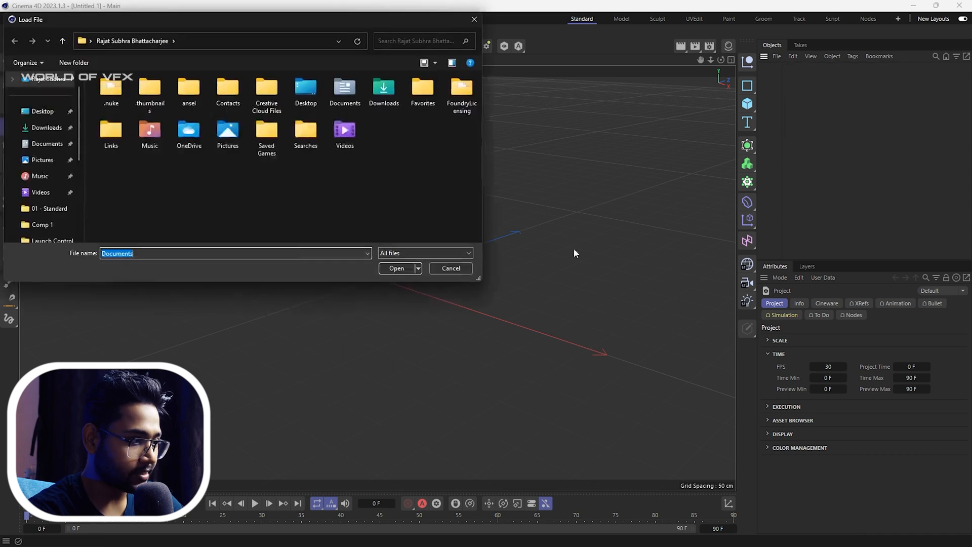
Step: Open the exported unral .c4d scene from the Music folder in Cinema 4D
left_click(40, 175)
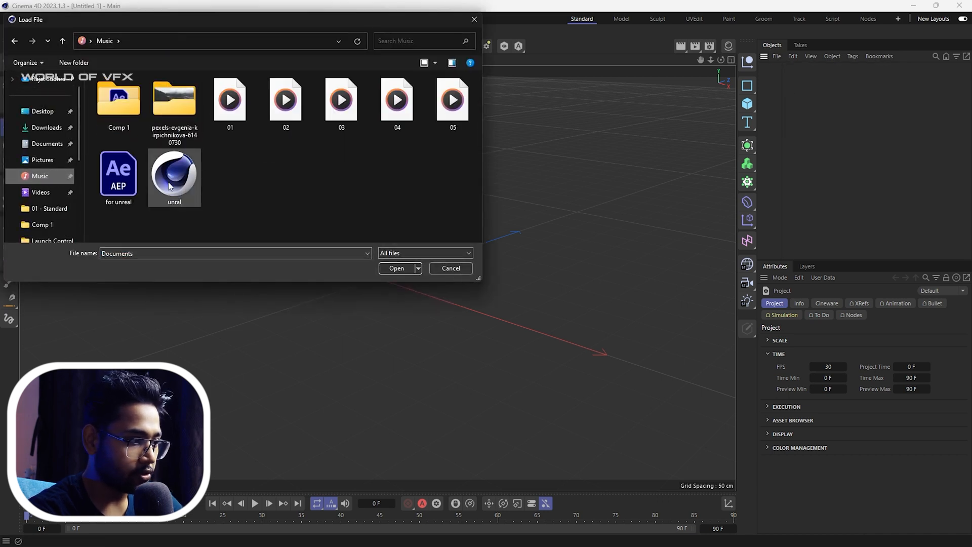
left_click(396, 267)
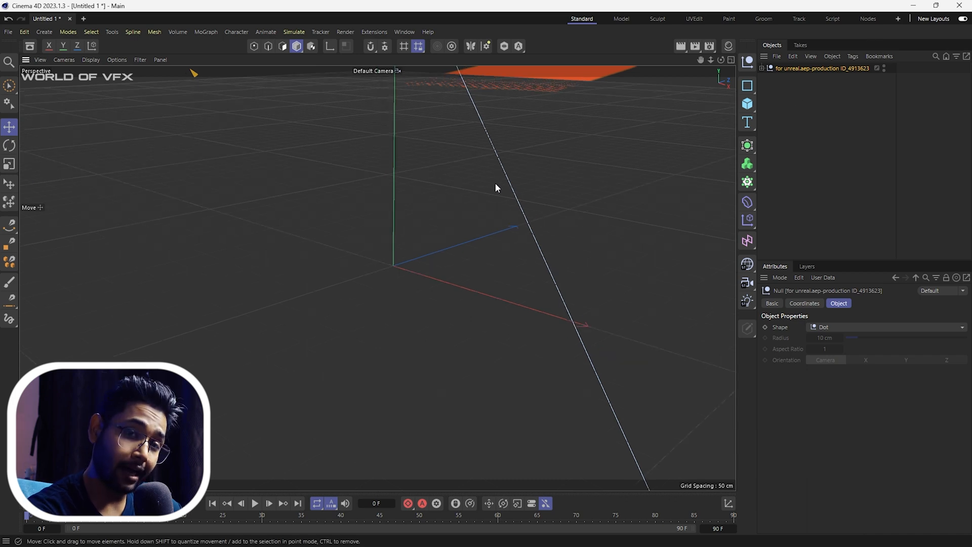
double_click(821, 67)
type("camera")
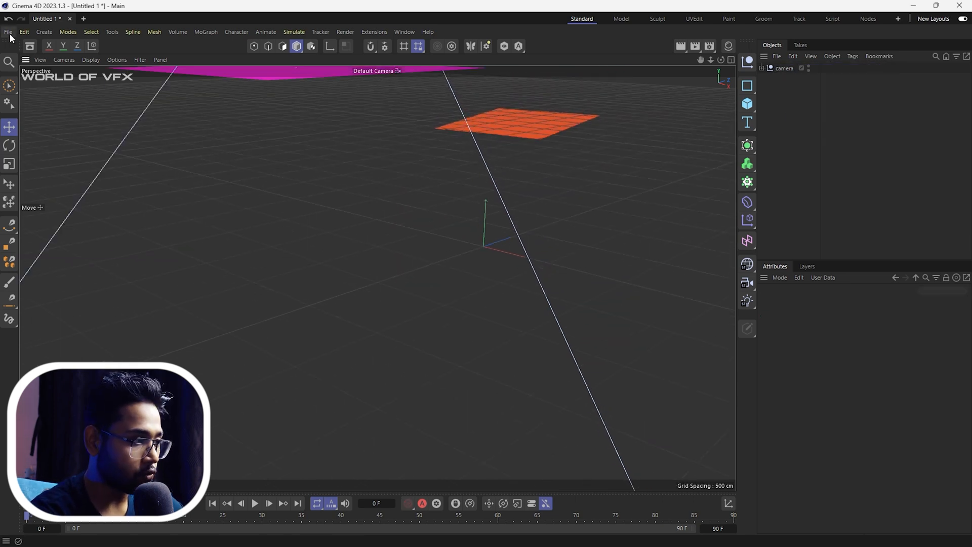
Step: Save the project with assets as 'unreal' in the Music folder
left_click(8, 31)
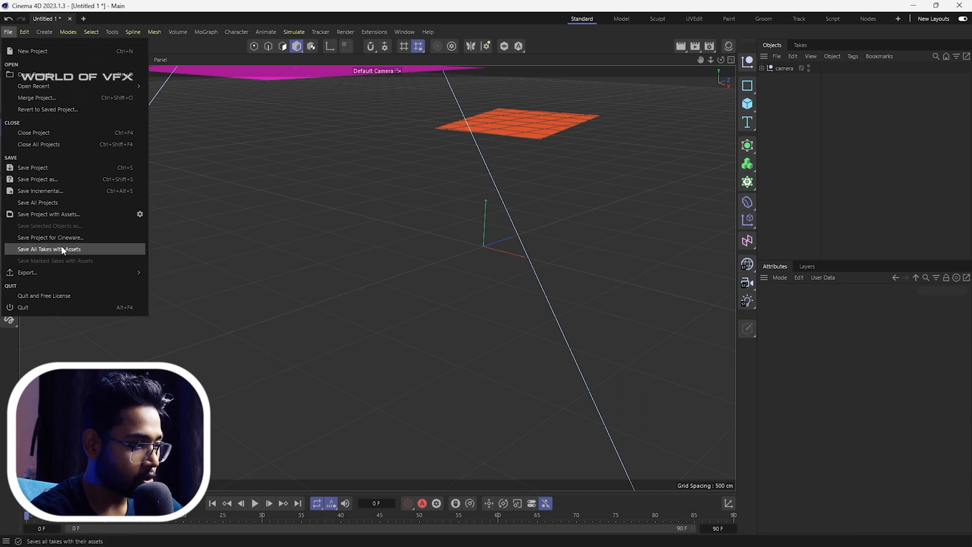
left_click(49, 249)
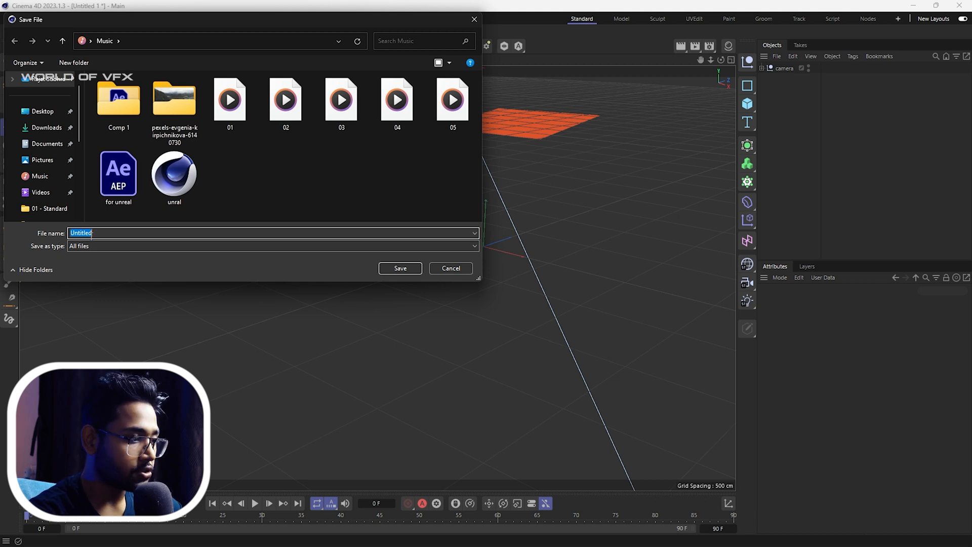
type("unreal")
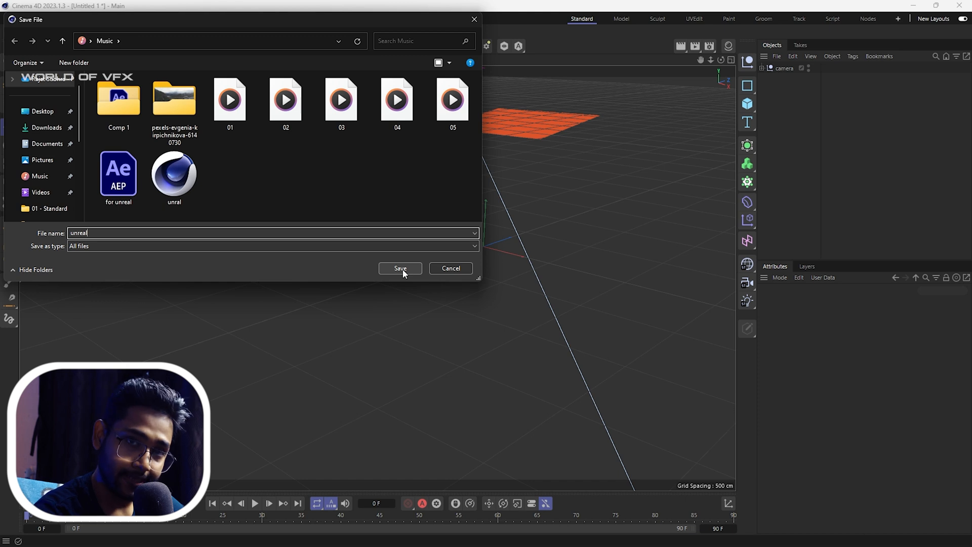
left_click(400, 267)
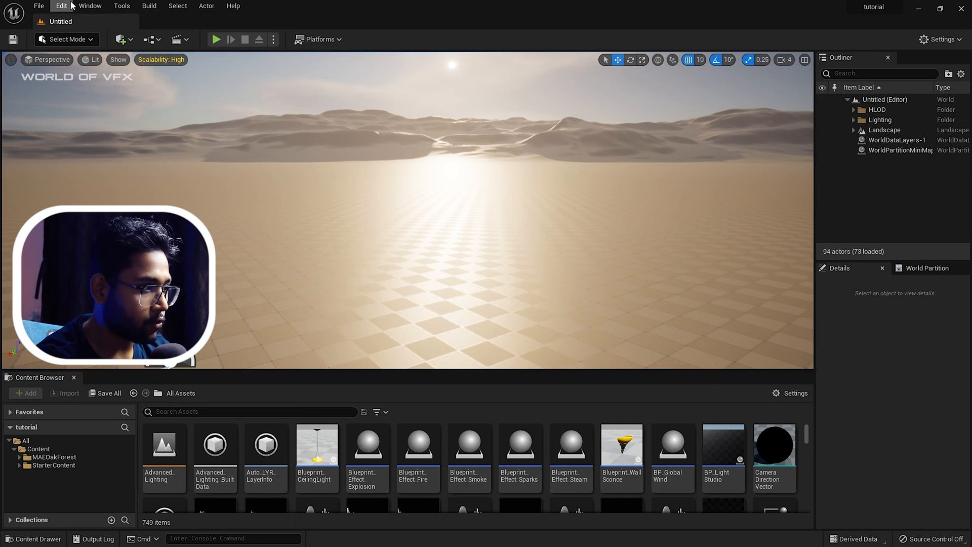
mouse_move(101, 175)
type("dat")
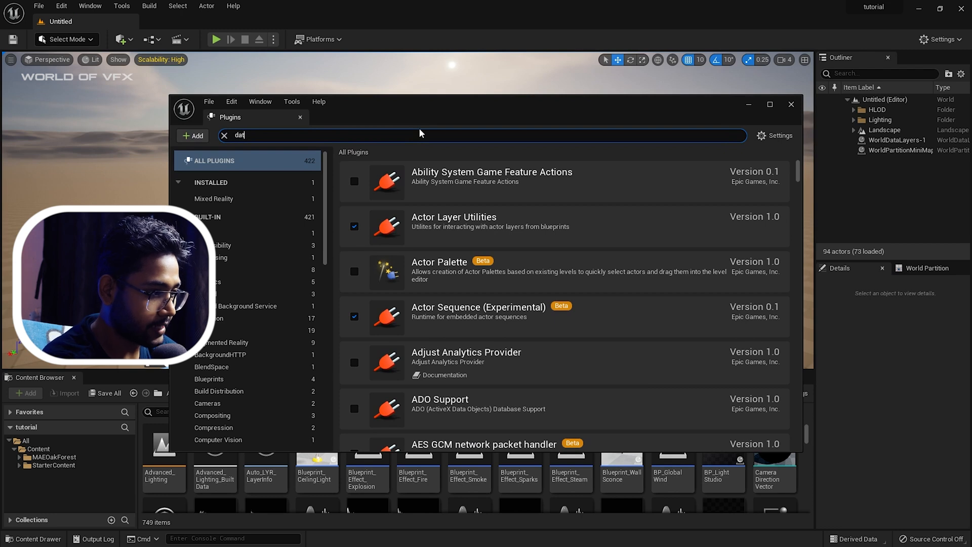
type("s")
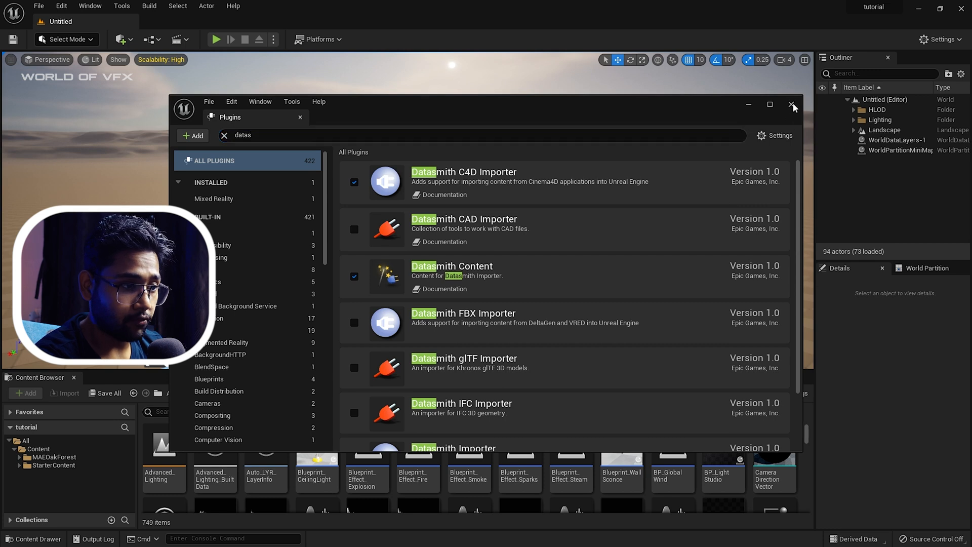
left_click(794, 104)
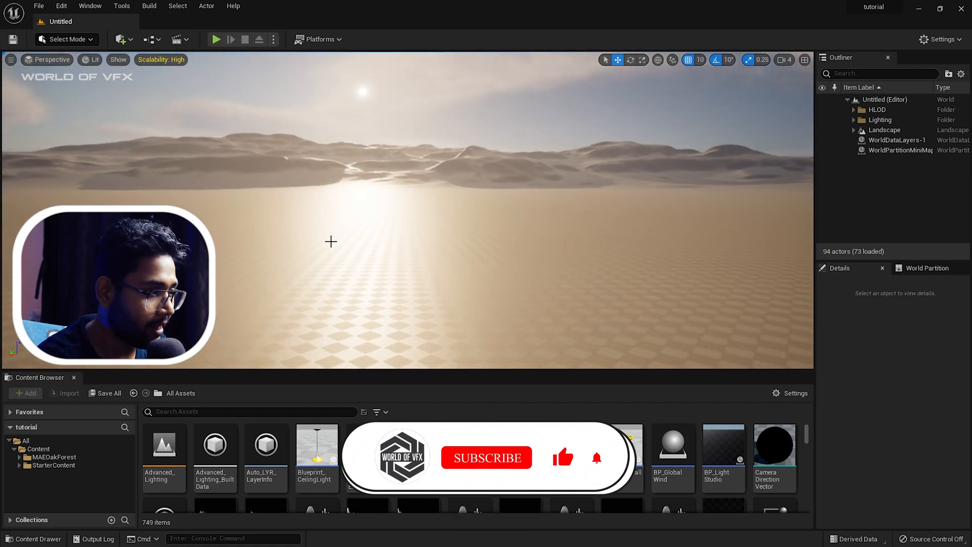
Step: Start a Datasmith file import of the unreal .c4d scene from the Music folder
left_click(120, 39)
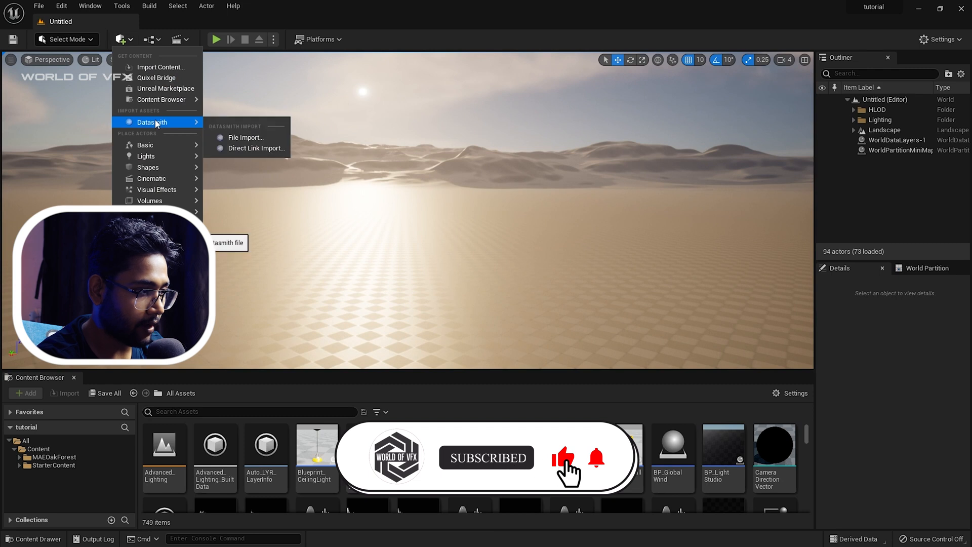
mouse_move(255, 148)
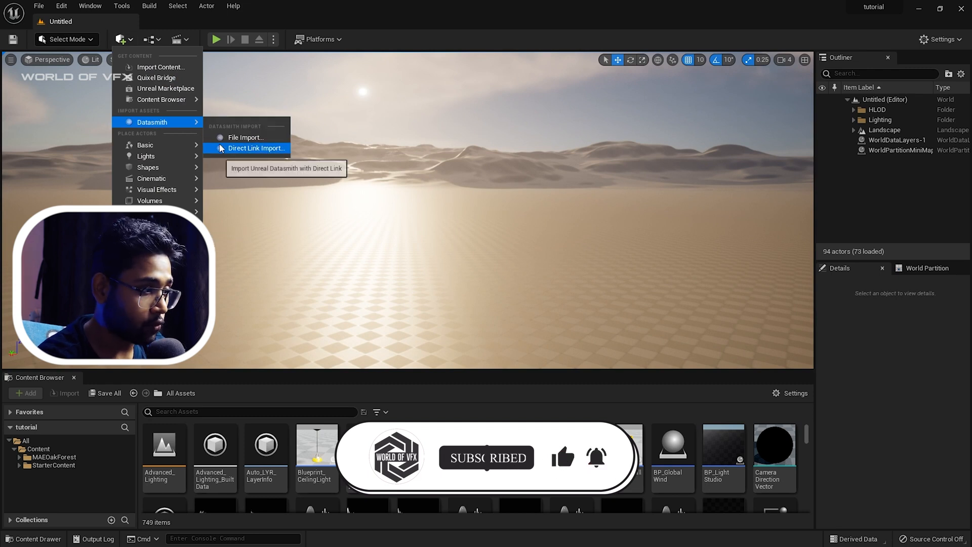
left_click(247, 137)
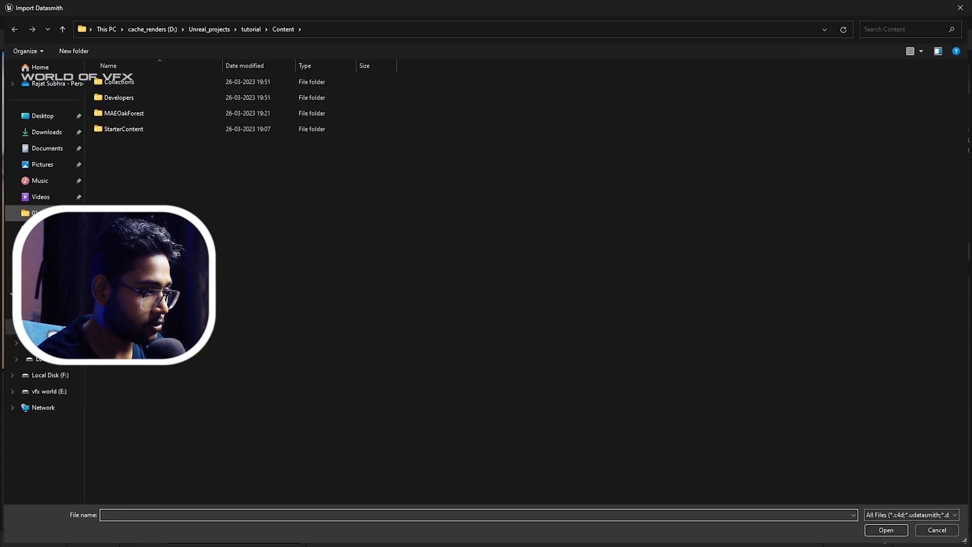
left_click(39, 180)
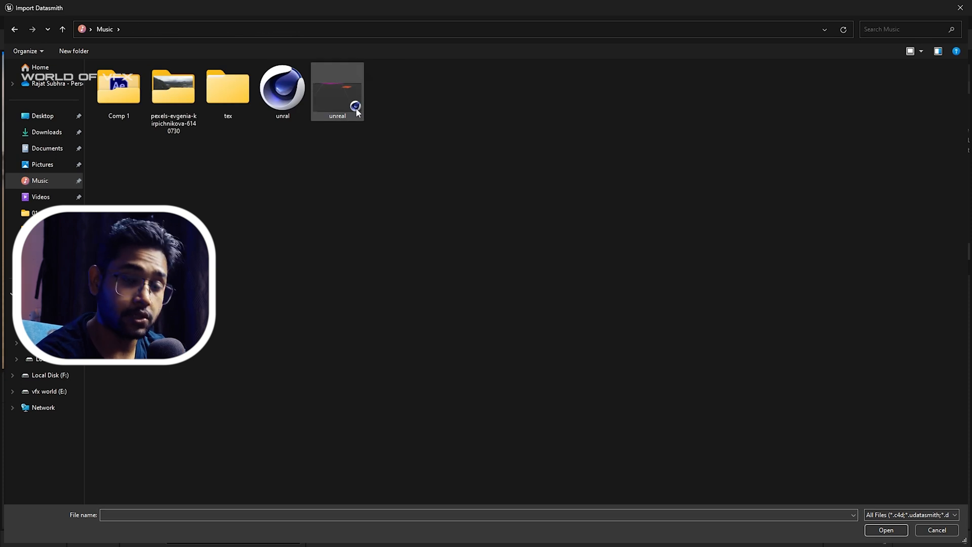
left_click(337, 87)
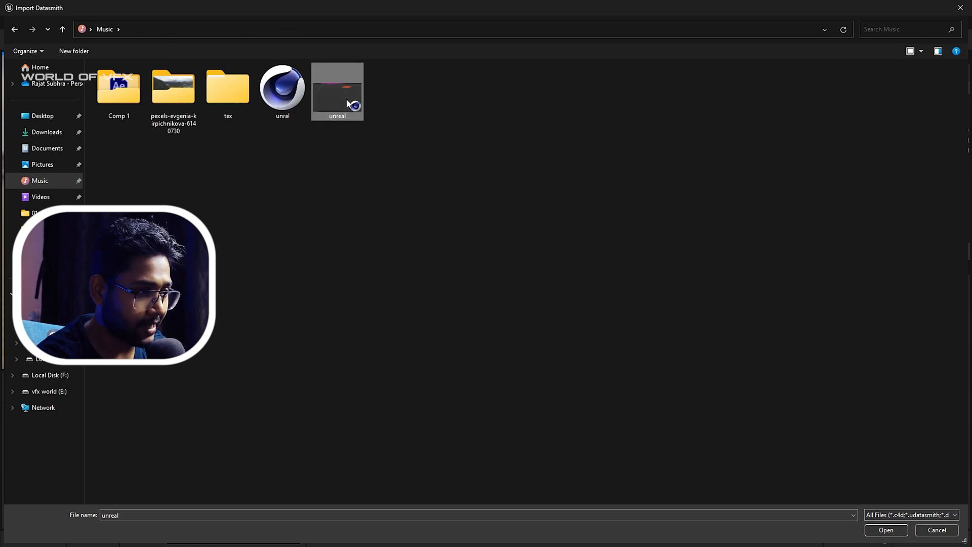
left_click(884, 530)
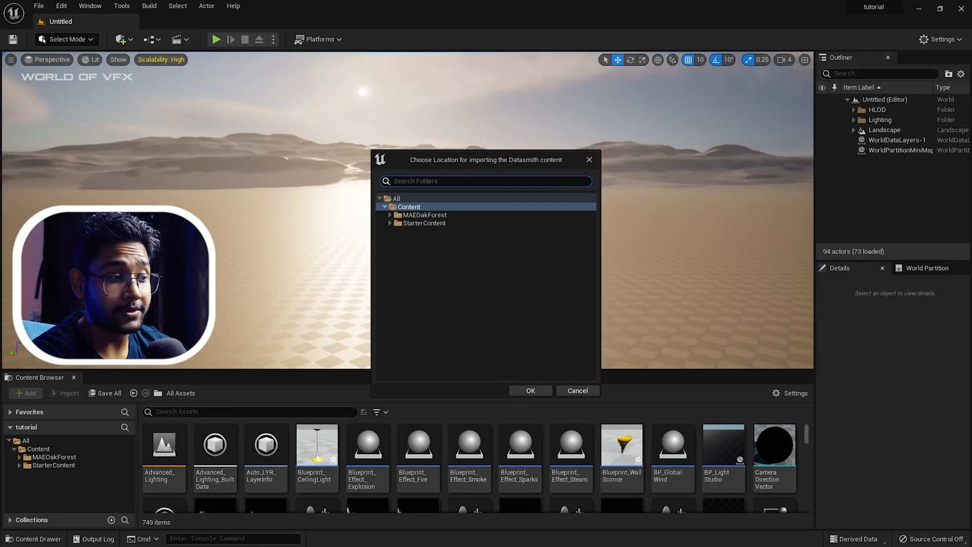
Step: Import the scene into Content with default Datasmith options, bringing in camera and track solids
left_click(529, 389)
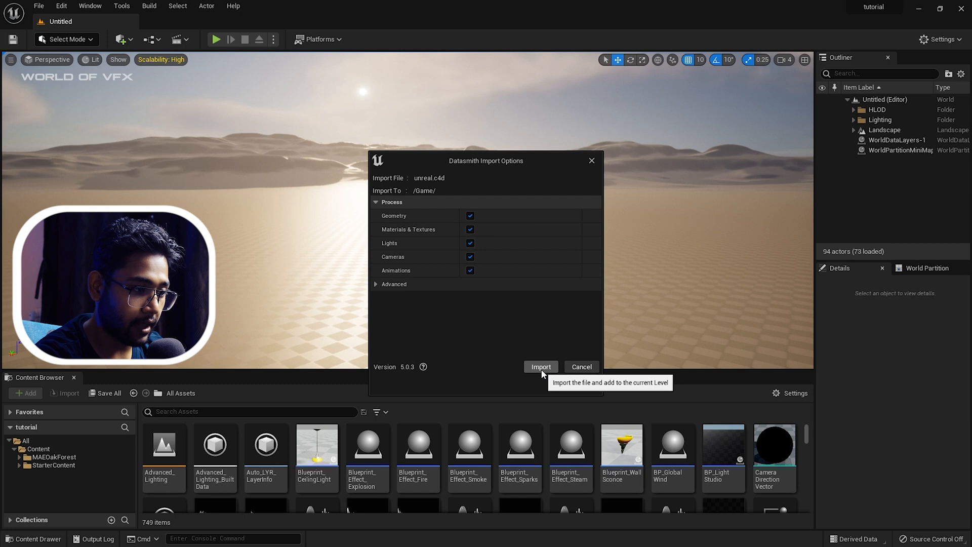
left_click(539, 366)
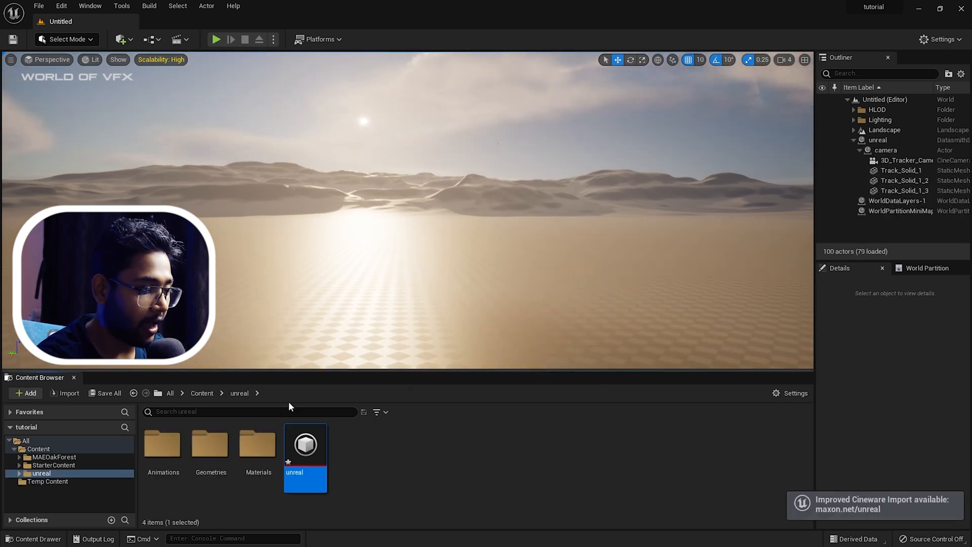
mouse_move(163, 446)
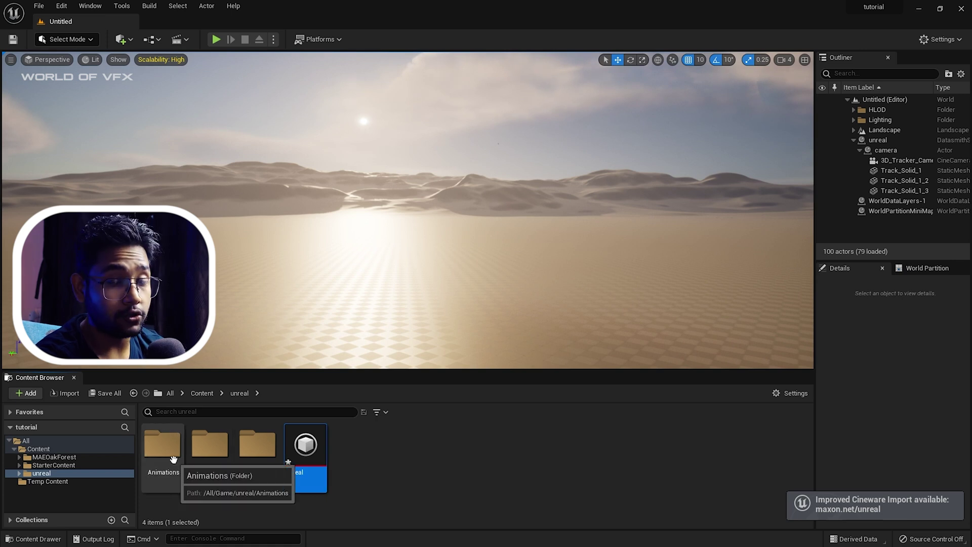
Step: Open the unreal Level Sequence from Animations and select the 3D_Tracker_Camera track
double_click(163, 446)
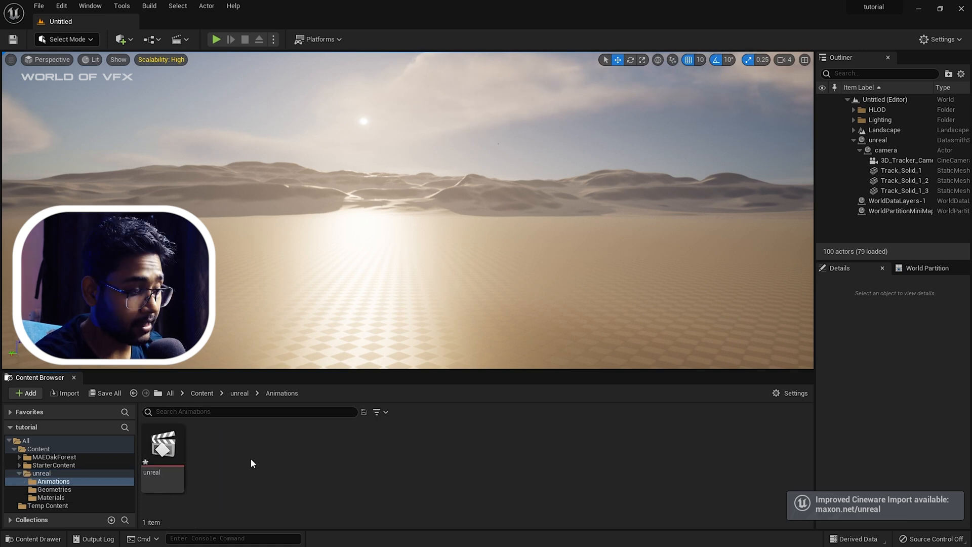
mouse_move(164, 447)
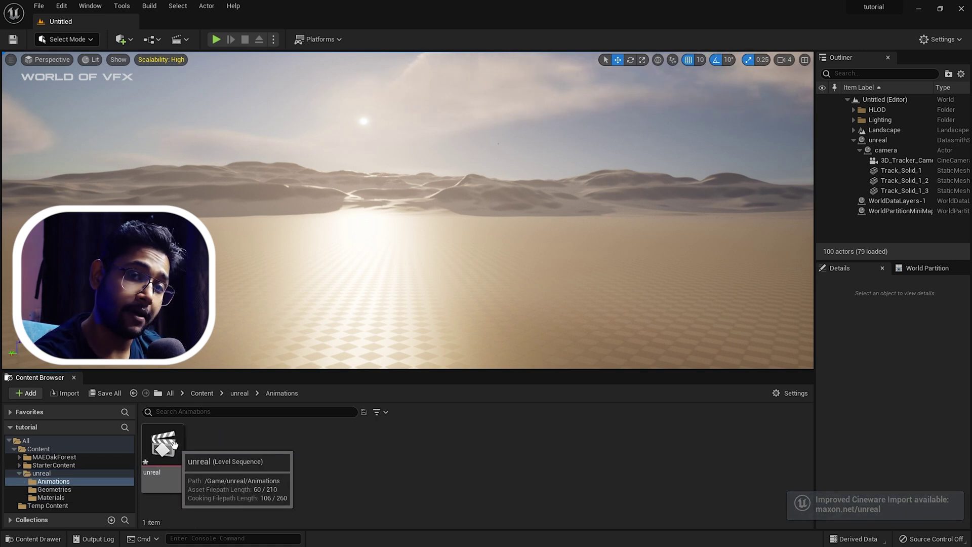
double_click(162, 438)
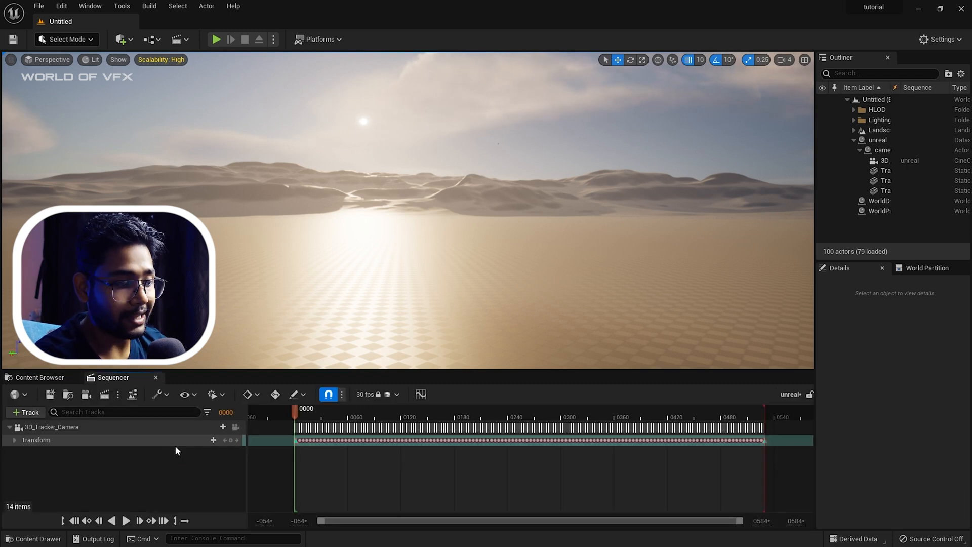
left_click(53, 426)
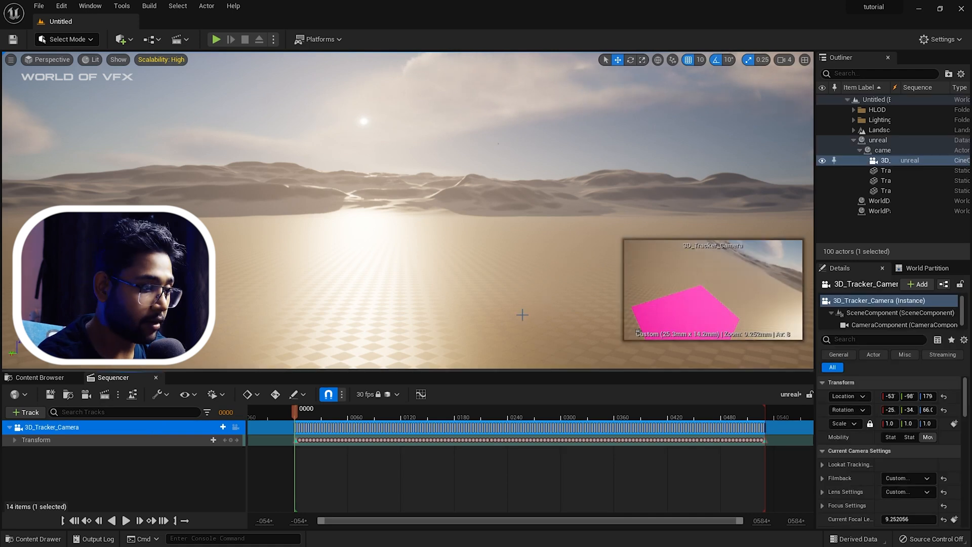
mouse_move(19, 427)
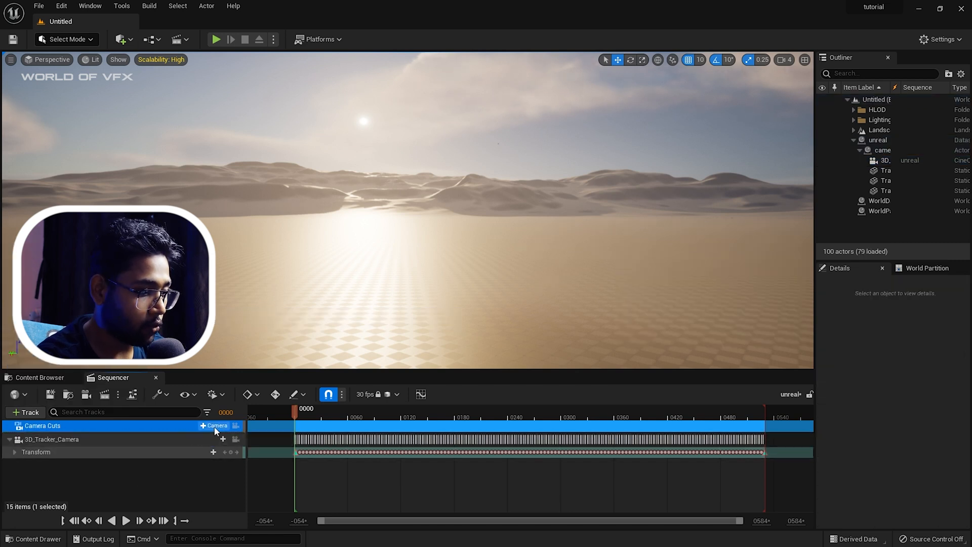
Step: Bind 3D_Tracker_Camera to the Camera Cuts track and view the scene through it
left_click(214, 425)
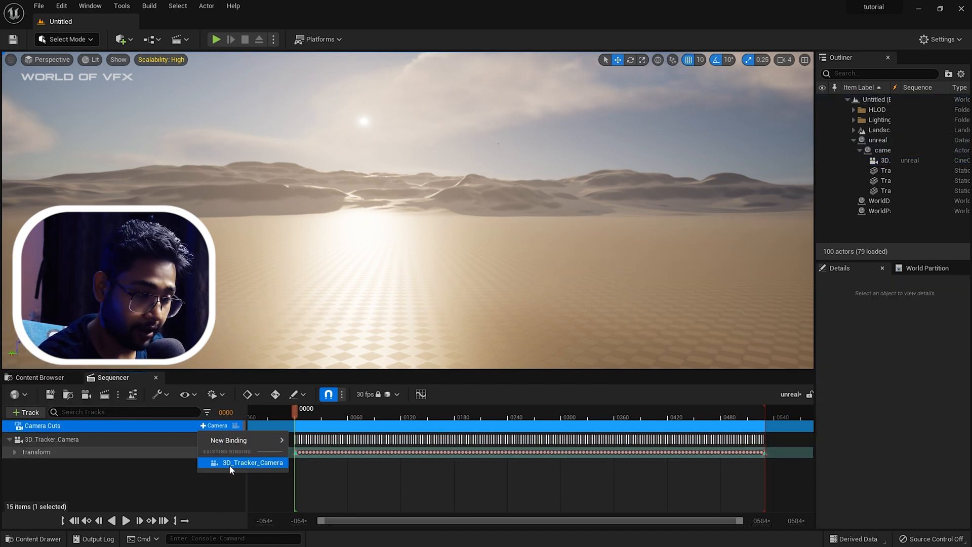
left_click(253, 463)
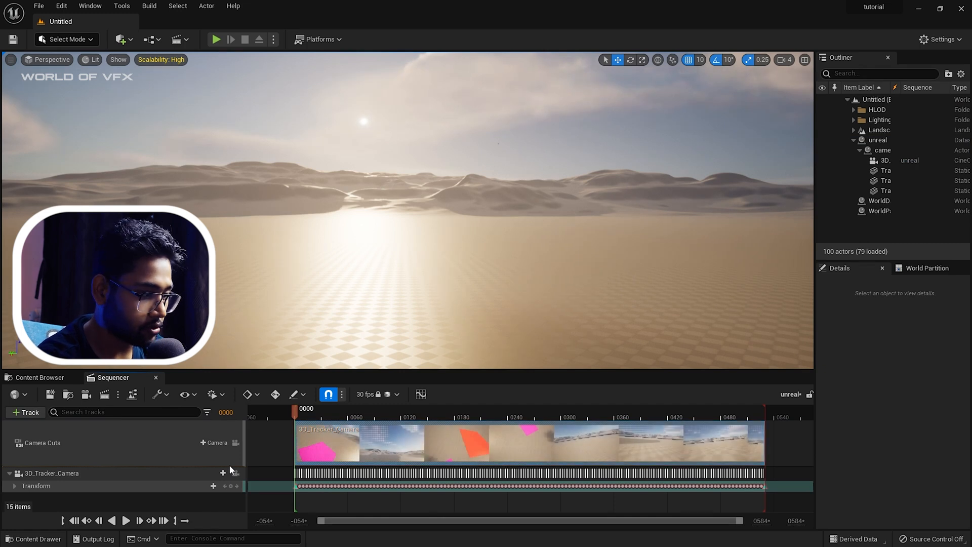
left_click(235, 473)
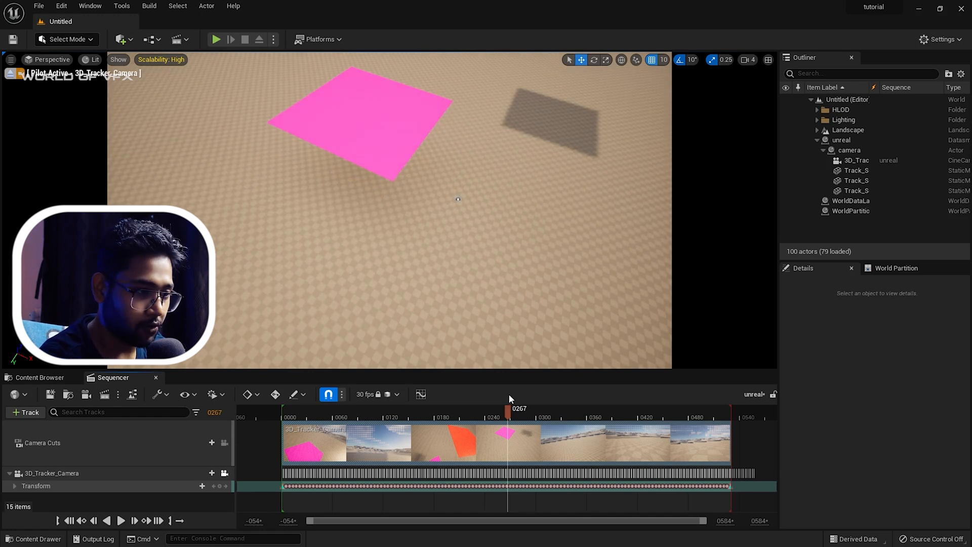
mouse_move(851, 200)
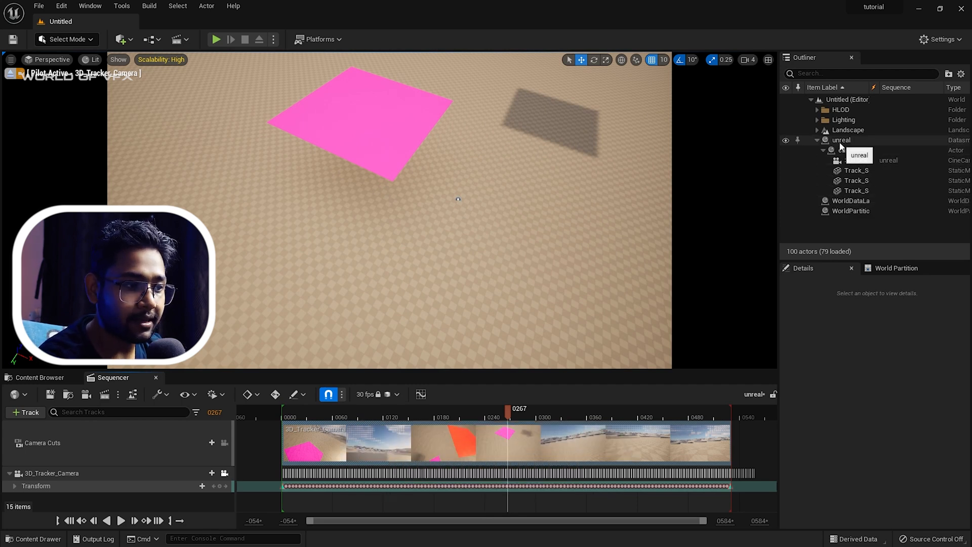
Step: Select the imported unreal Datasmith scene actor to scale it to 0.05
left_click(840, 140)
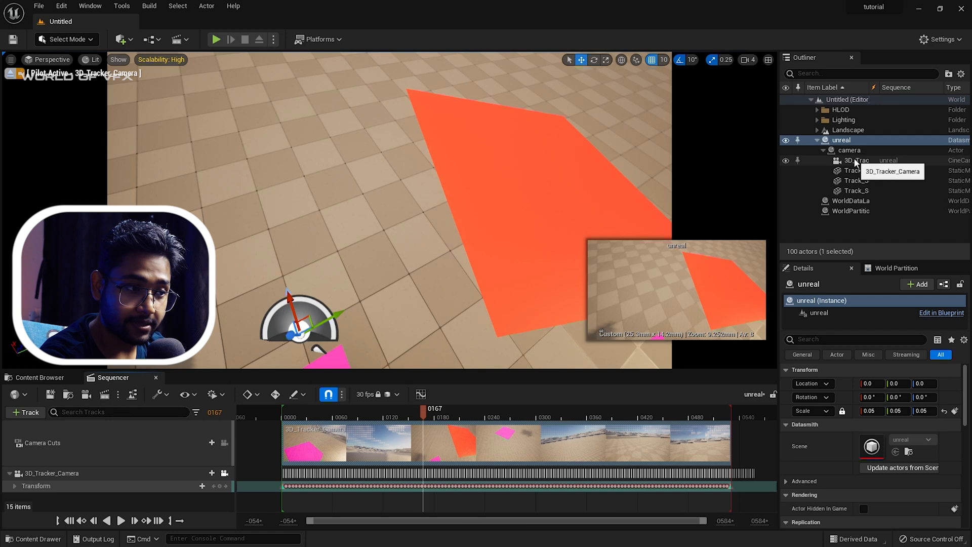
Step: Give 3D_Tracker_Camera a 16:9 DSLR filmback and a 12mm Prime f/2.8 lens preset
left_click(856, 160)
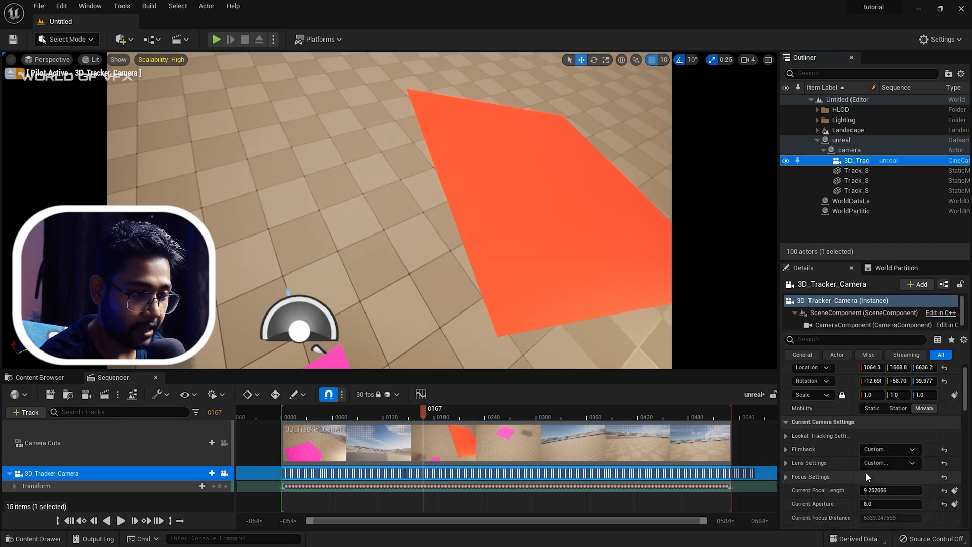
left_click(888, 449)
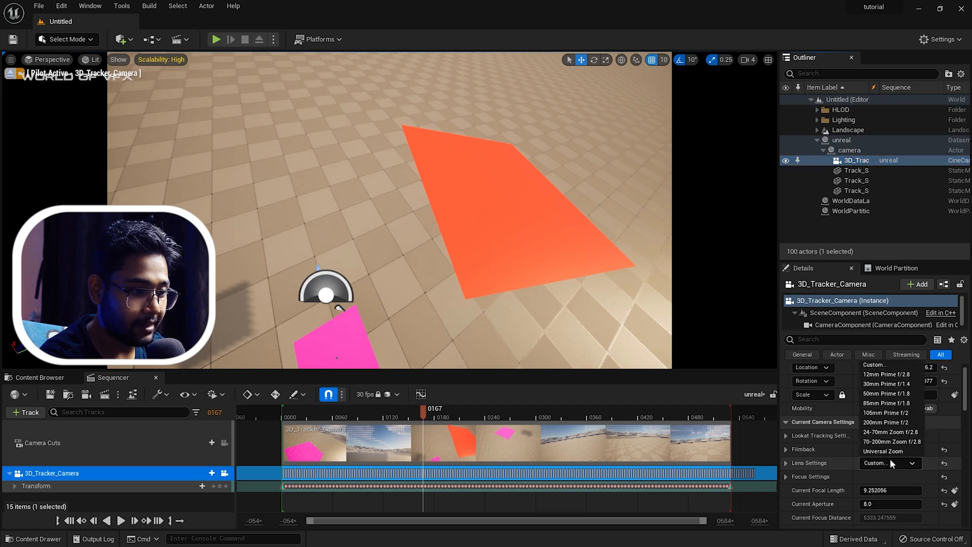
left_click(887, 374)
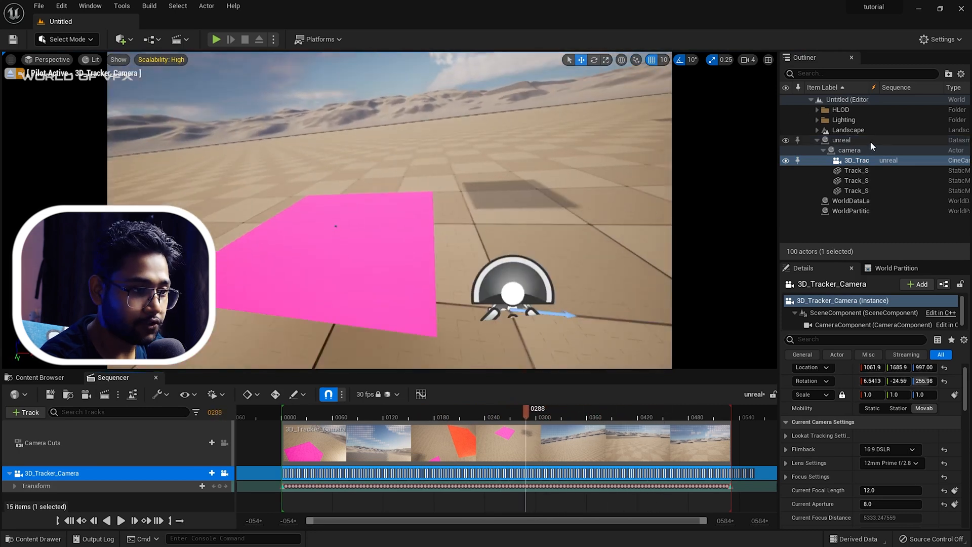
Step: Raise the unreal scene actor to Z 100 and play the sequence through the tracker camera
left_click(841, 140)
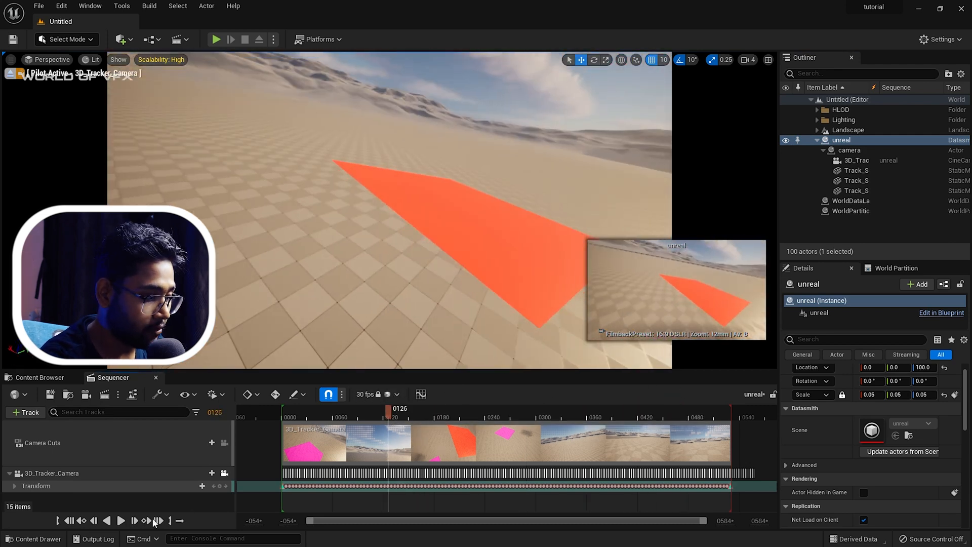
left_click(122, 520)
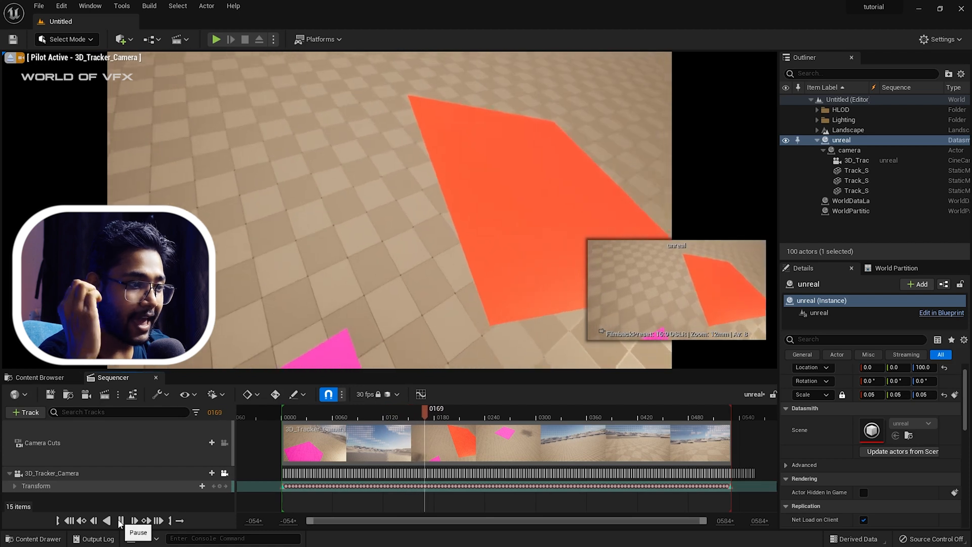